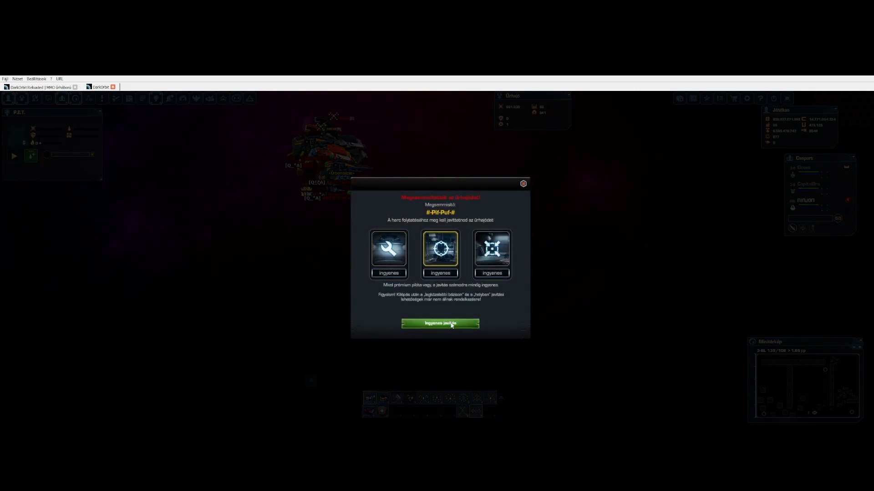
# Step: Choose repair at the base station and confirm the free repair ('Ingyenes javítás') to respawn the ship
pyautogui.click(439, 324)
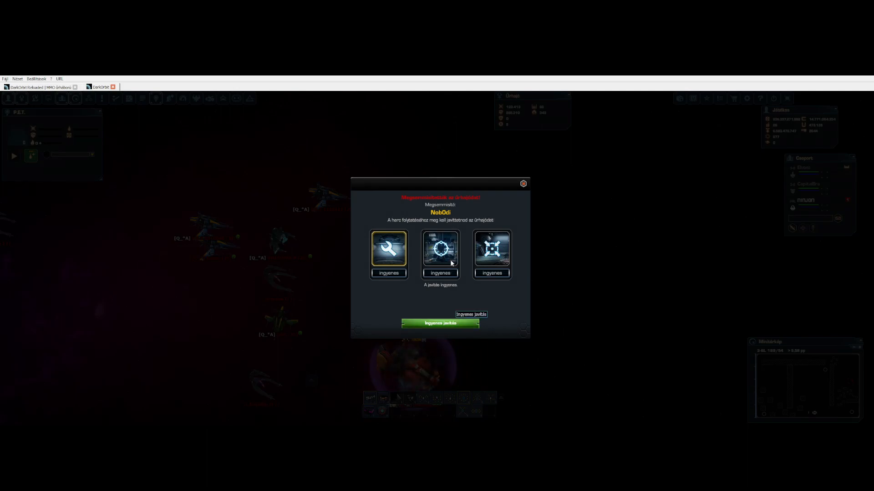
pyautogui.click(439, 323)
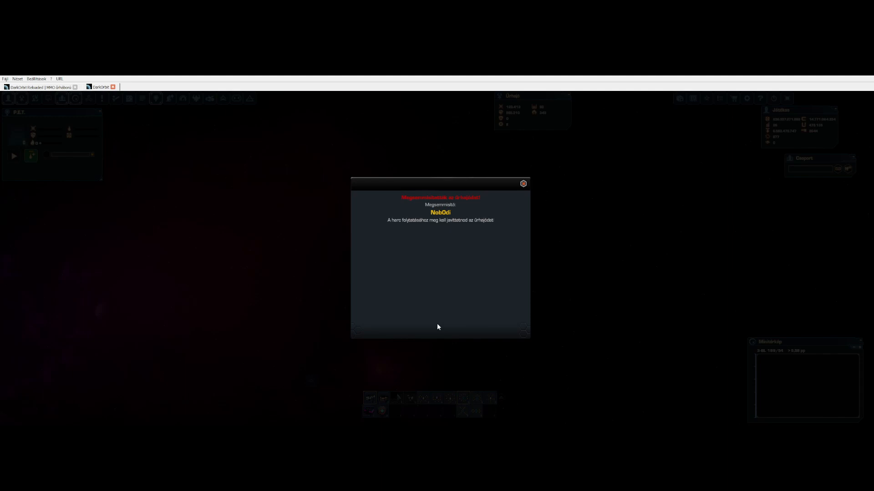
pyautogui.click(522, 182)
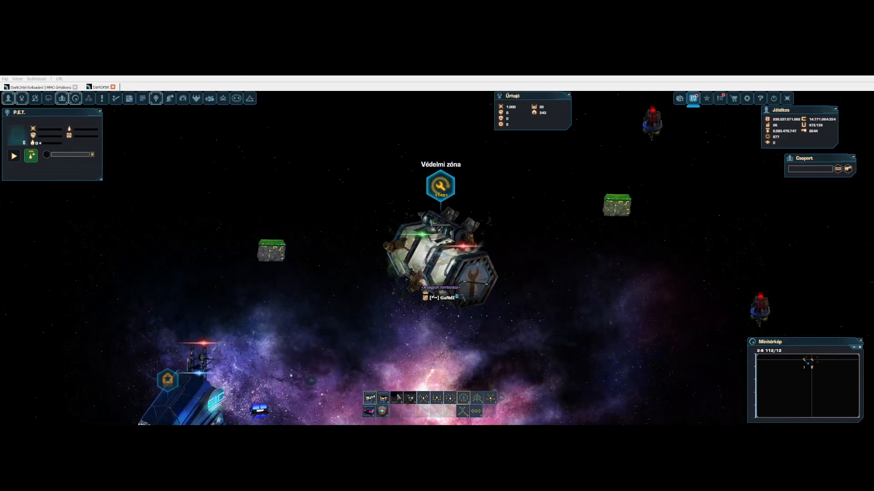